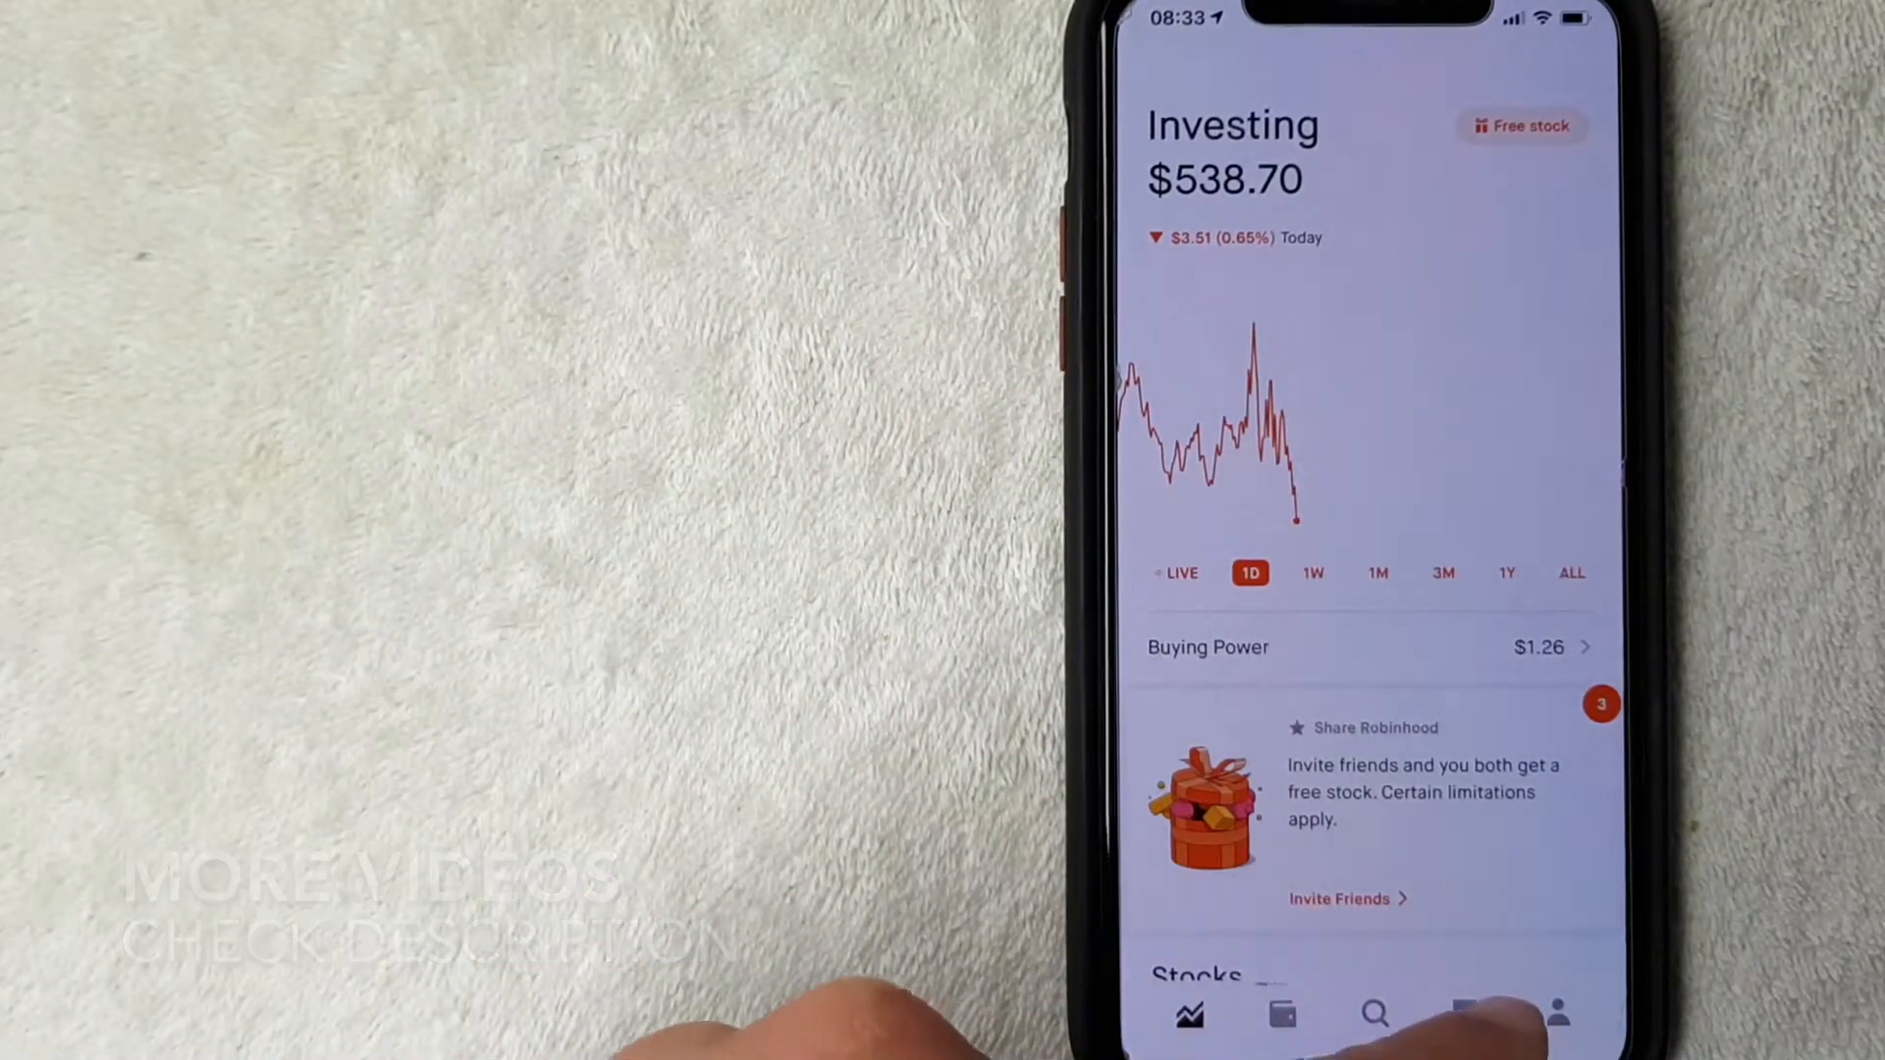
- Go from the Investing home screen to the Account section via the person icon
click(1557, 1016)
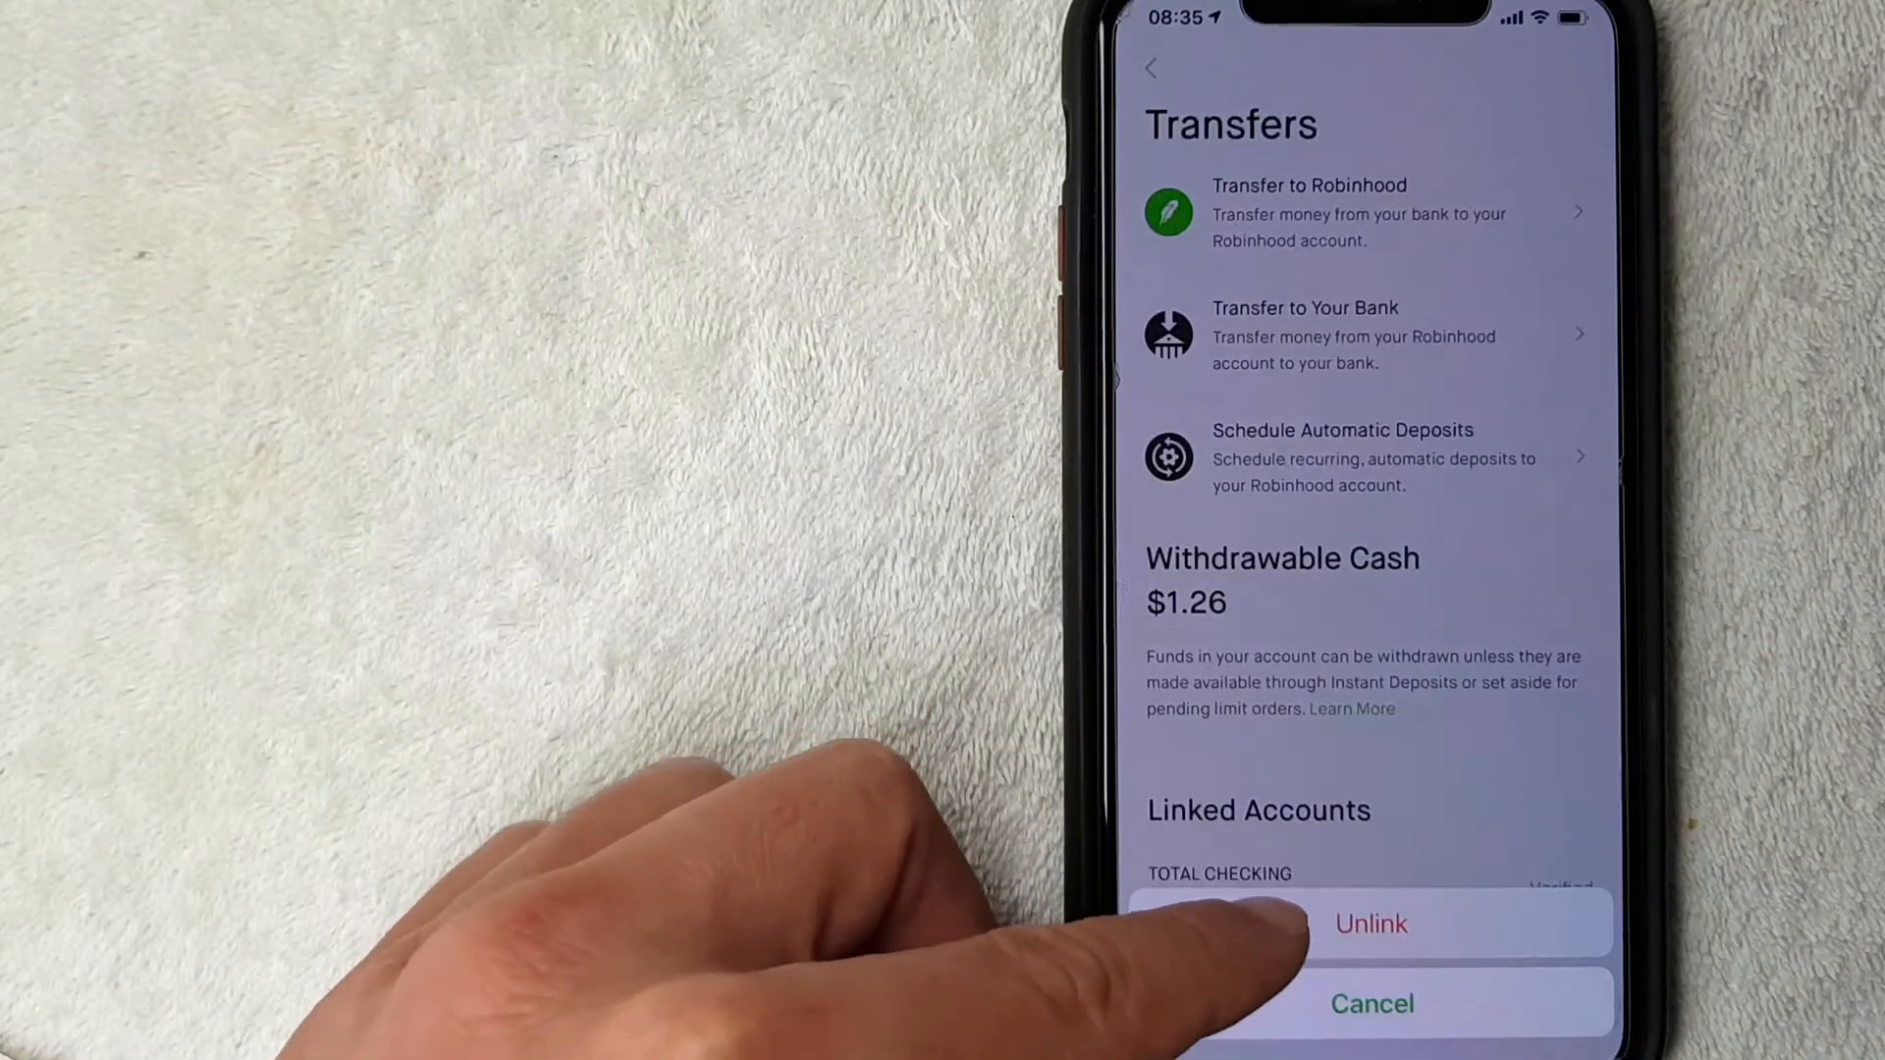
- Choose Unlink for the checking account to bring up the Unlink Bank Account dialog
click(1371, 923)
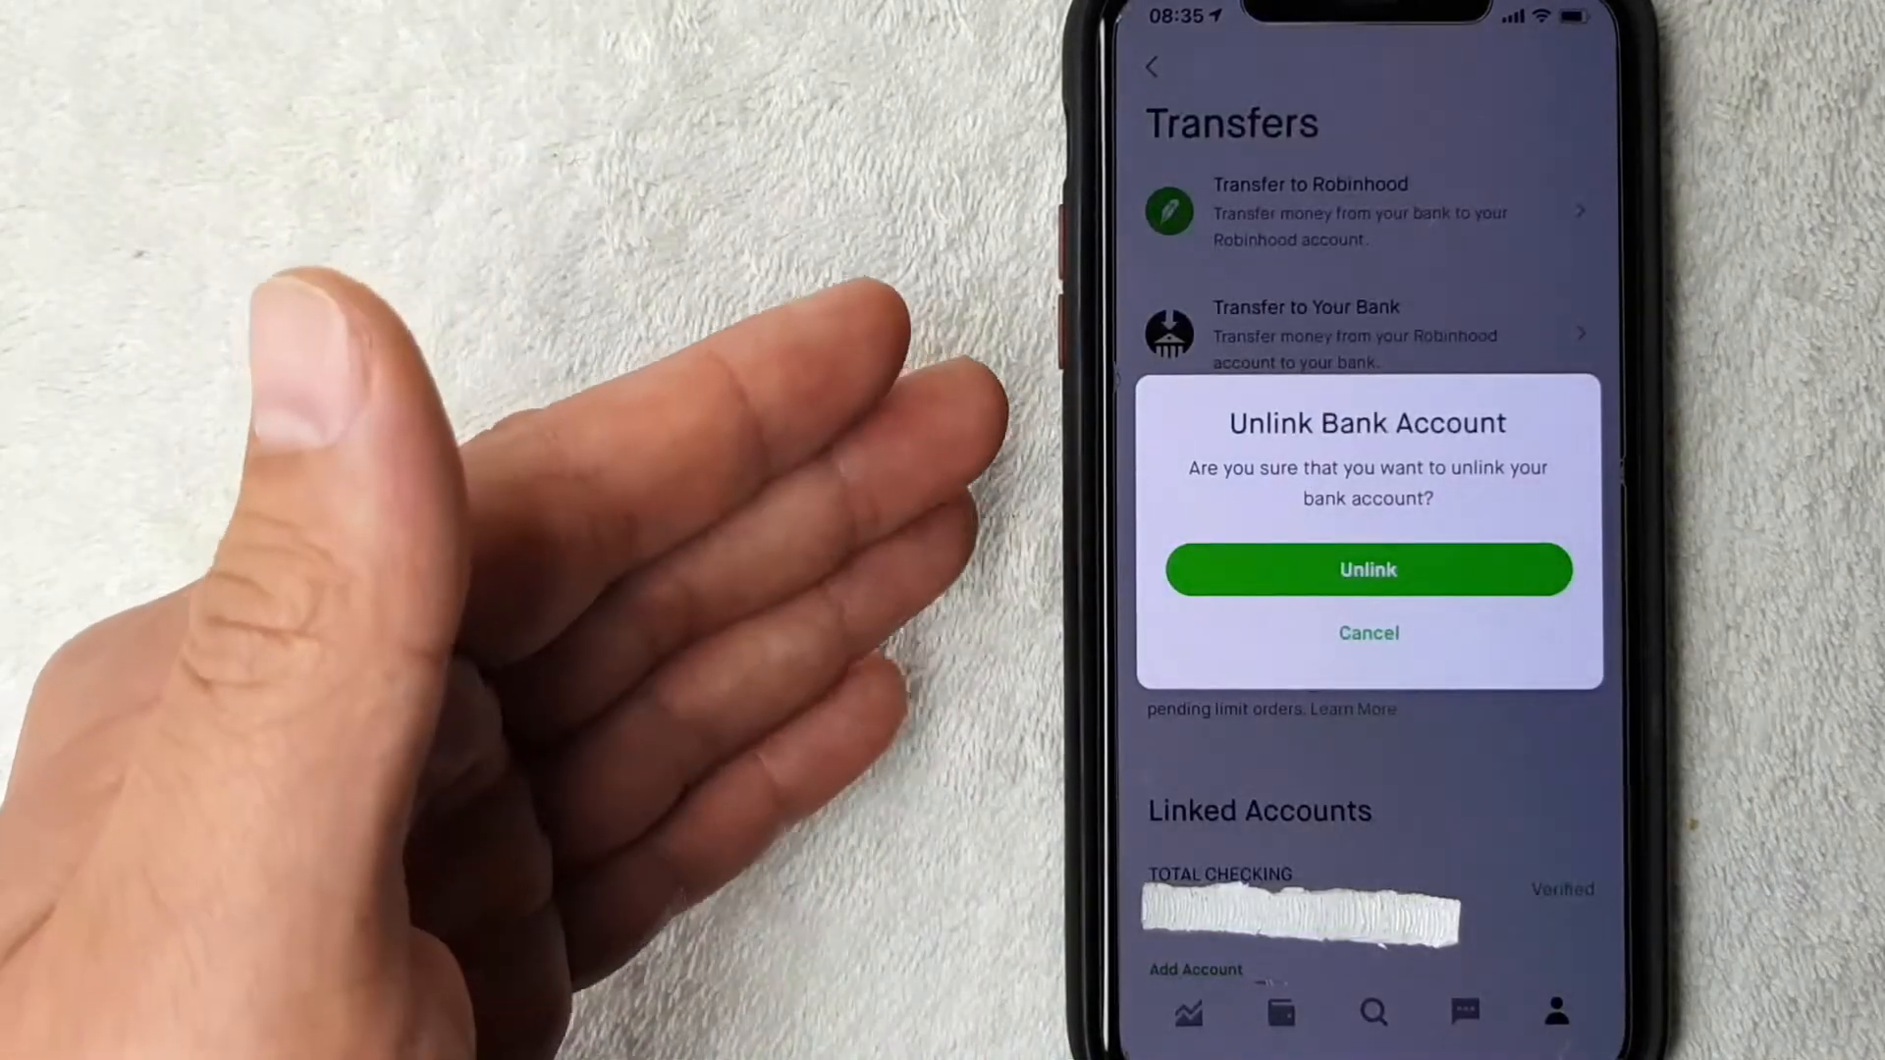